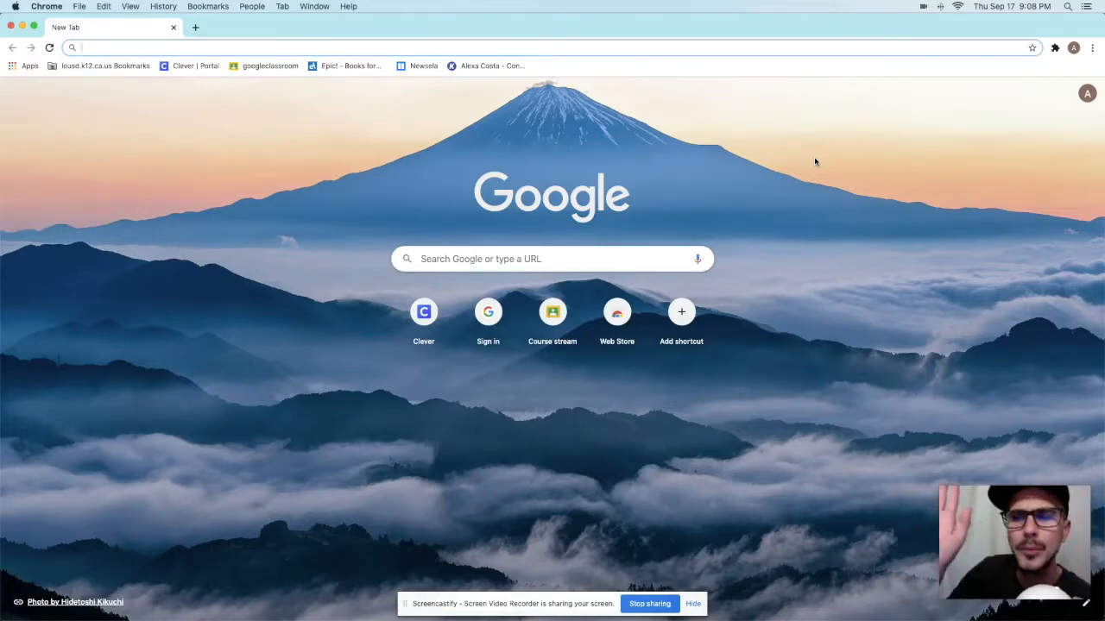
mouse_move(790, 115)
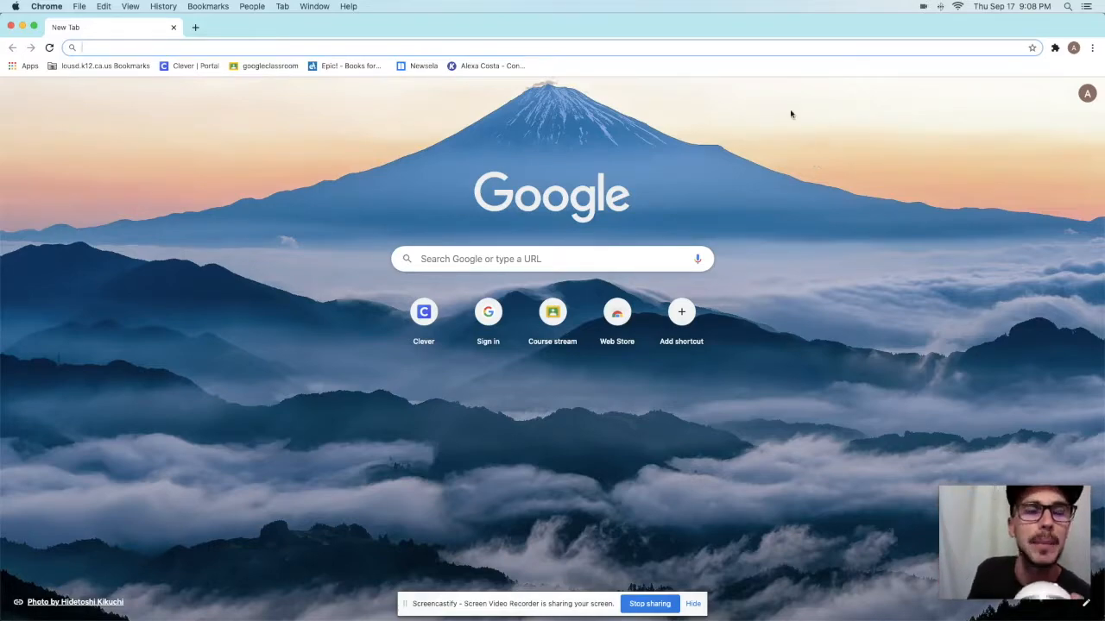
Open Google Classroom from the googleclassroom bookmark to show the class list
left_click(264, 66)
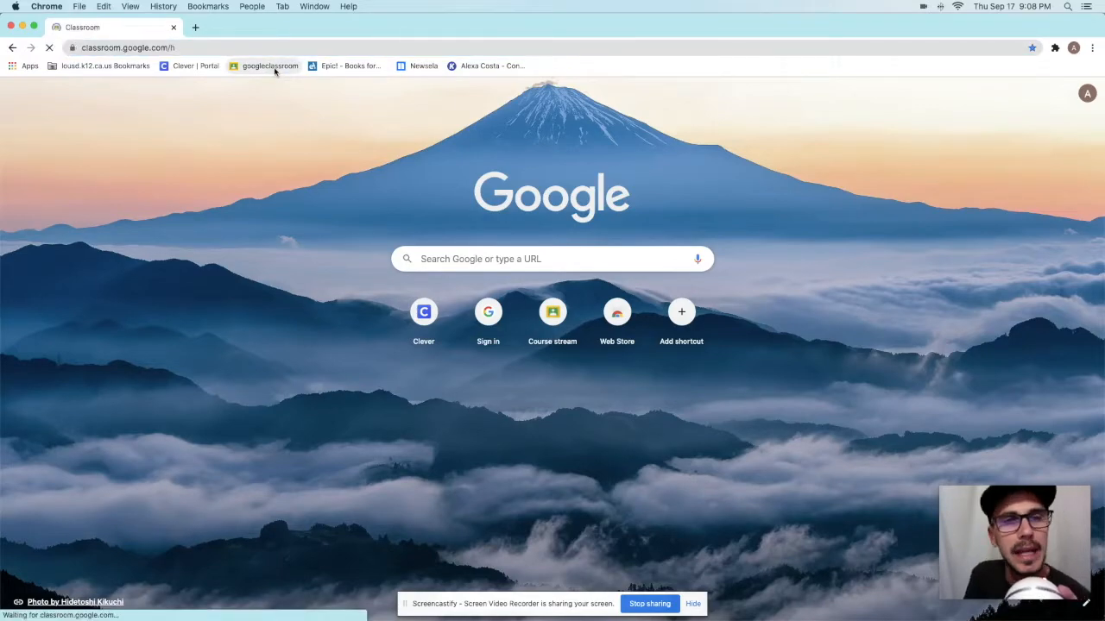
left_click(270, 66)
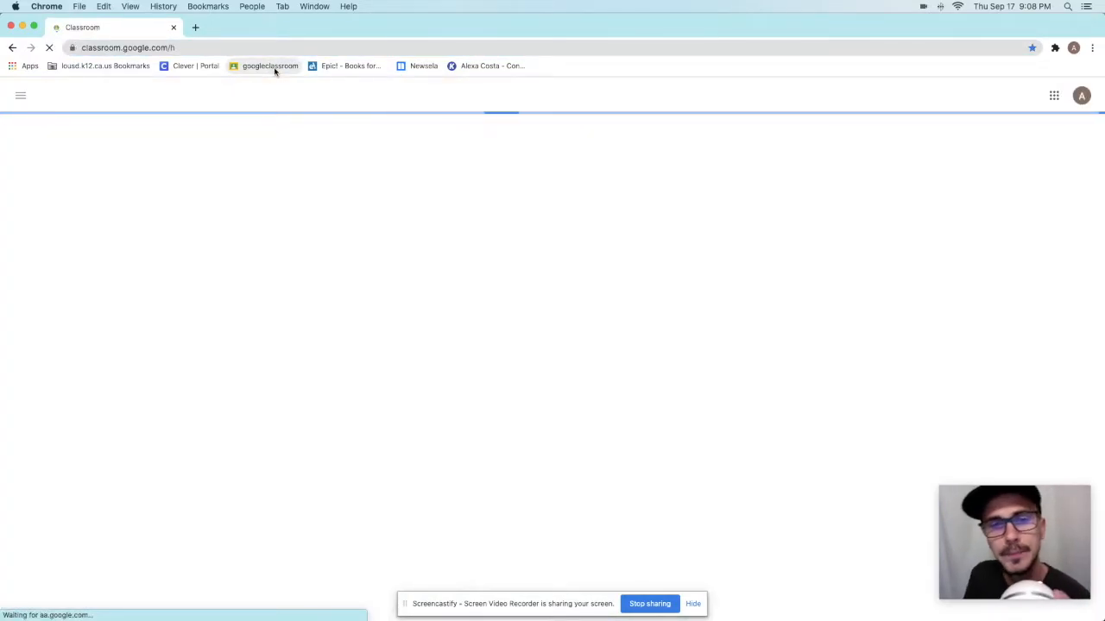
left_click(270, 66)
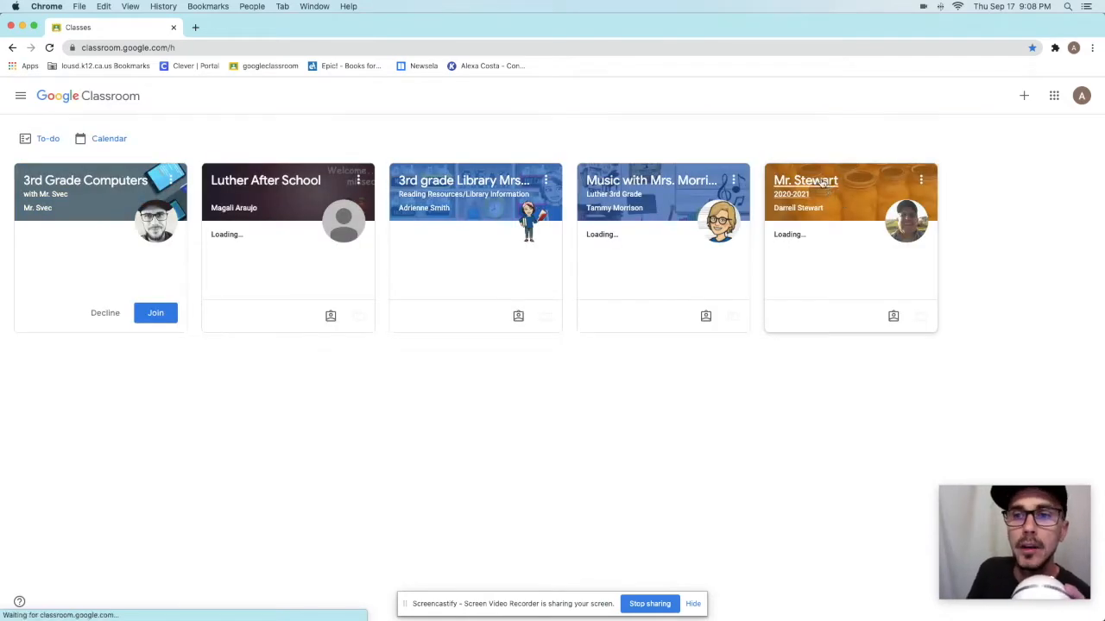
Open the Classwork page of Mr. Stewart's 2020-2021 class
left_click(806, 180)
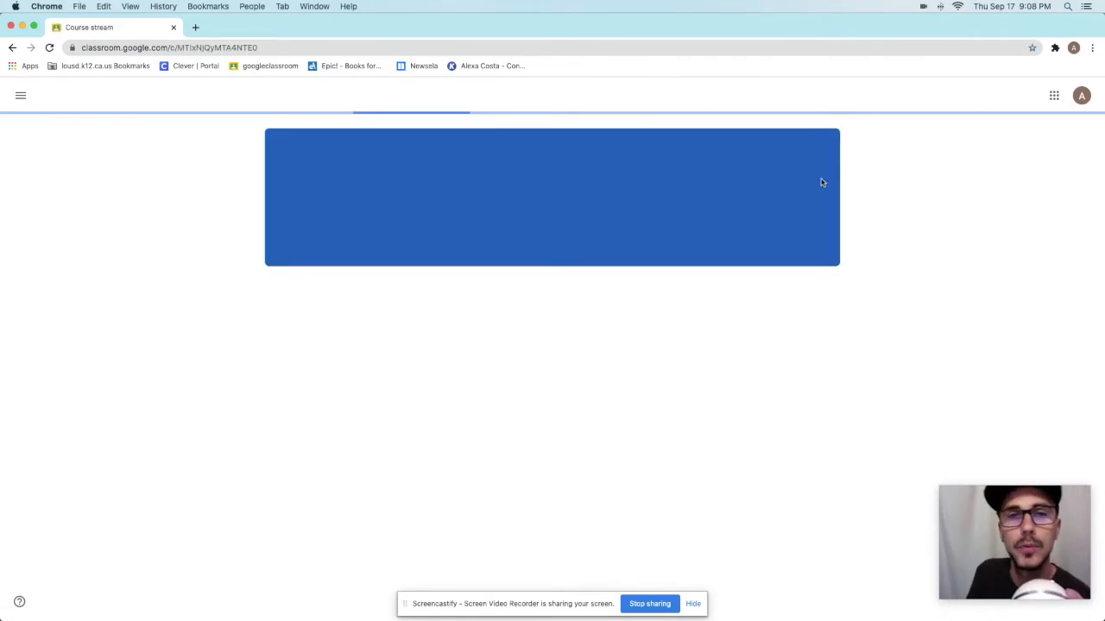
left_click(550, 95)
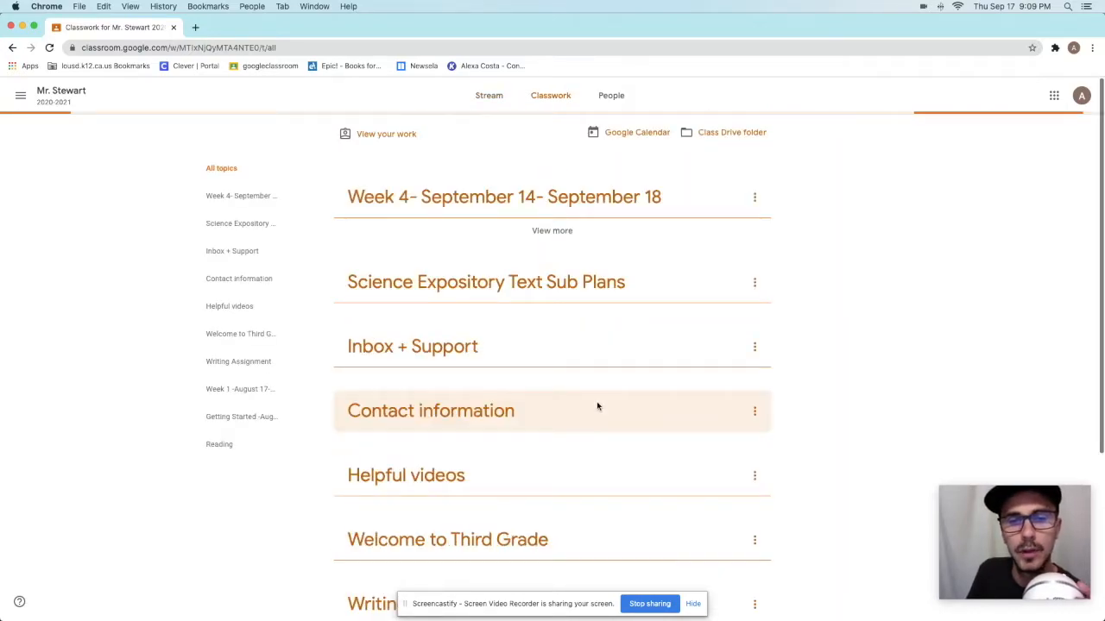
left_click(551, 230)
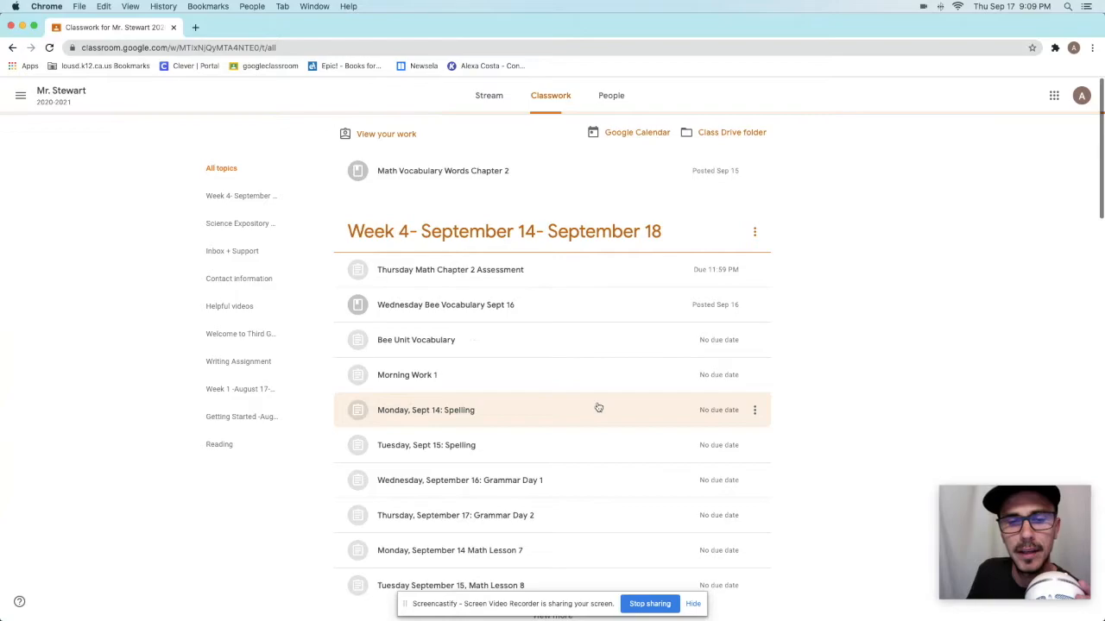
Expand Tuesday Sept 8 Judy Baca and open its attached McGraw-Hill Wonders link
scroll("down", 3)
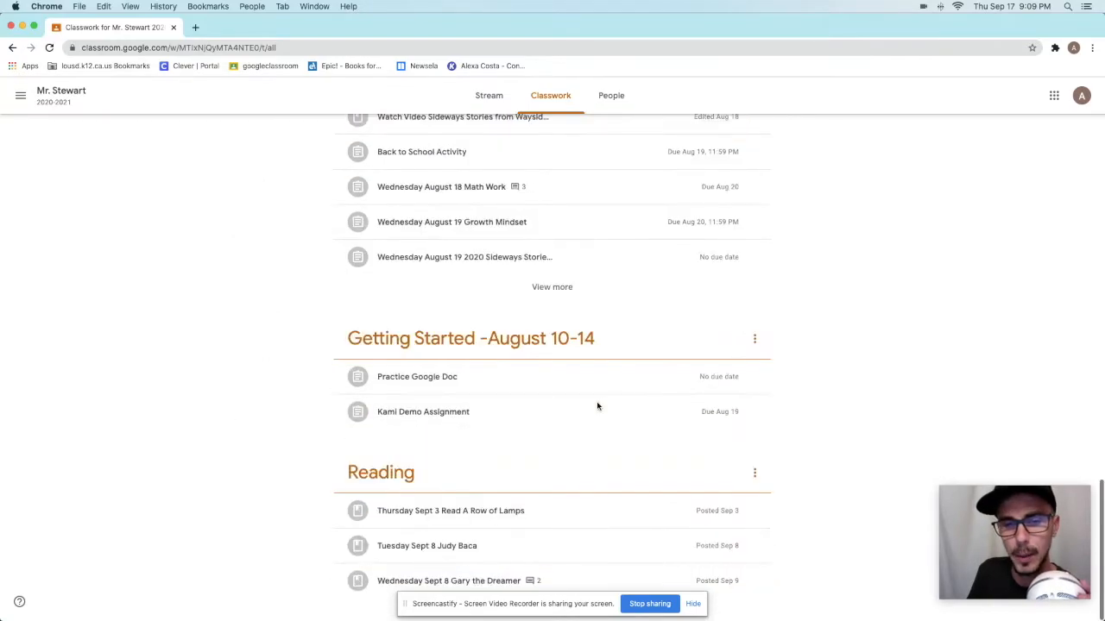
left_click(426, 417)
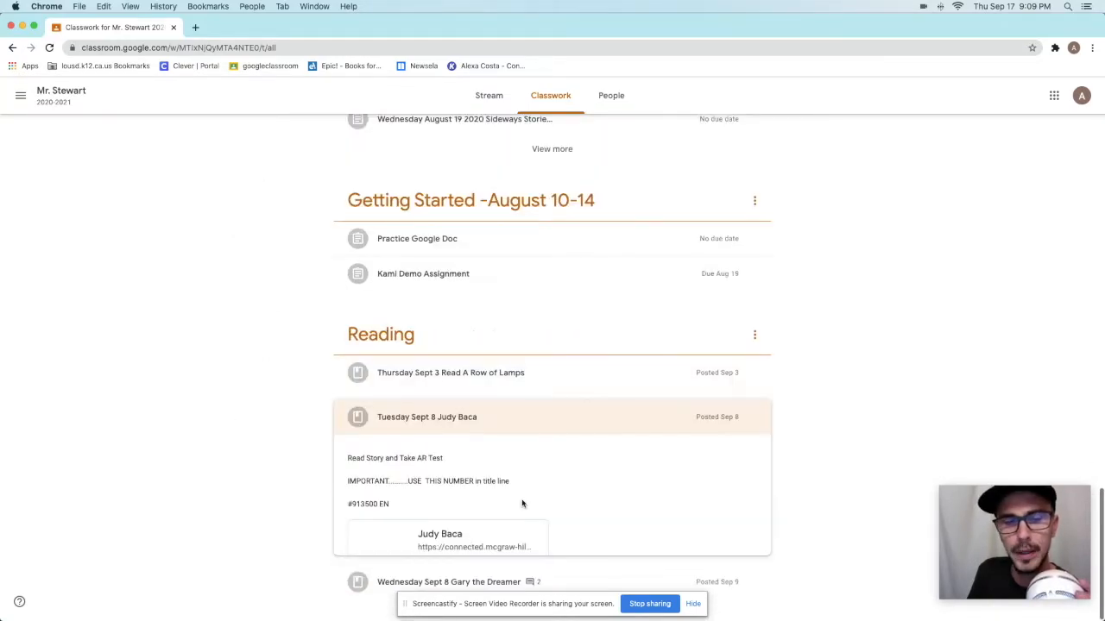
left_click(440, 539)
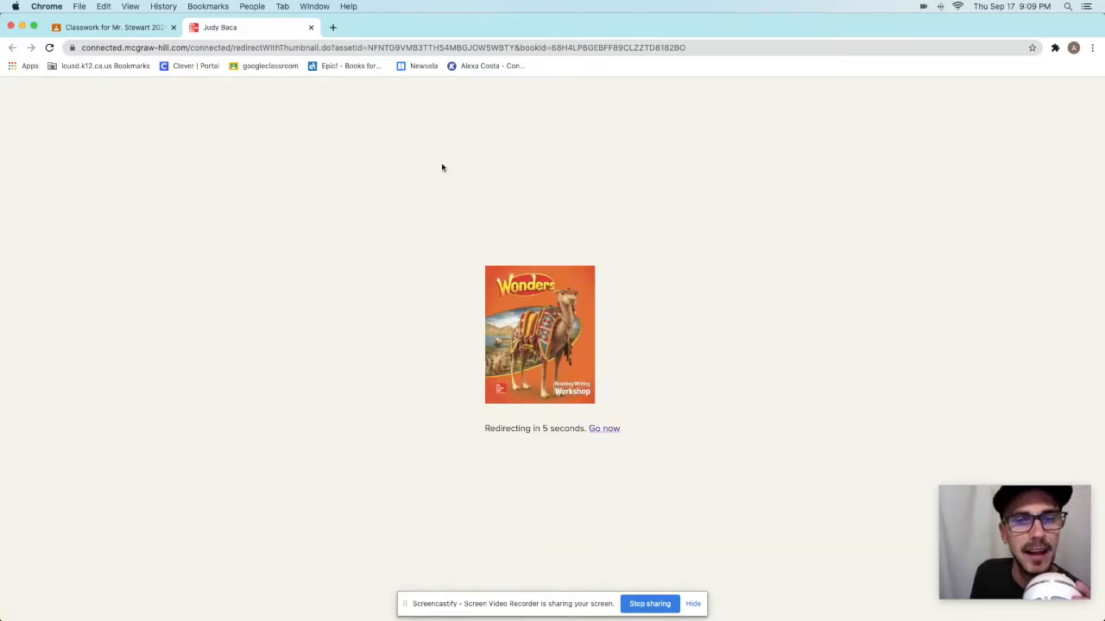
mouse_move(431, 165)
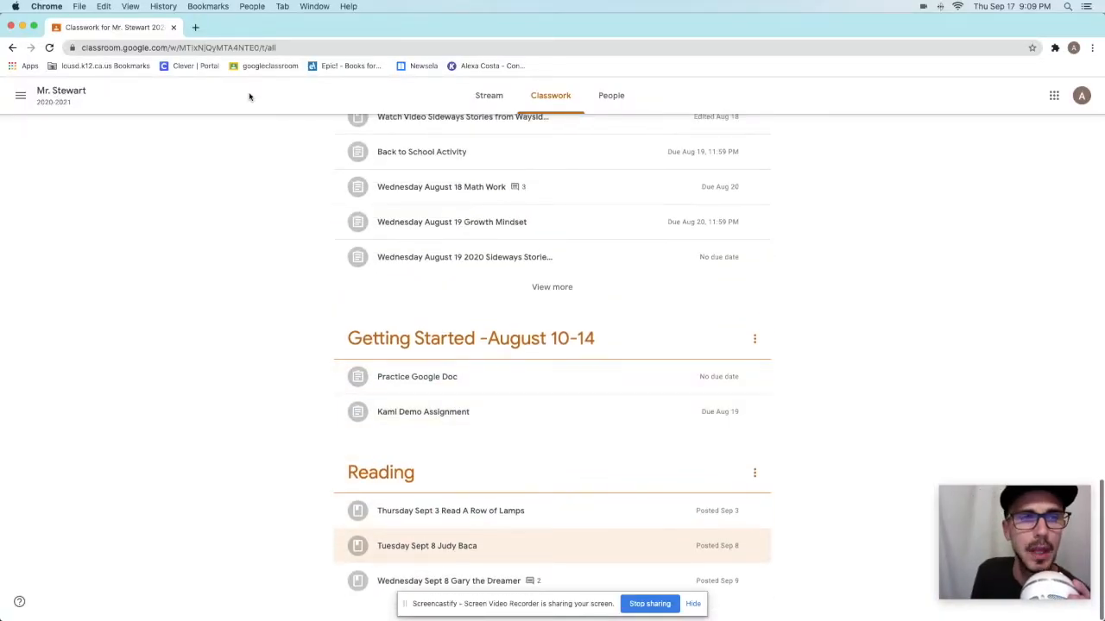
Go to the Luther Elementary Clever portal via the Clever | Portal bookmark
left_click(196, 66)
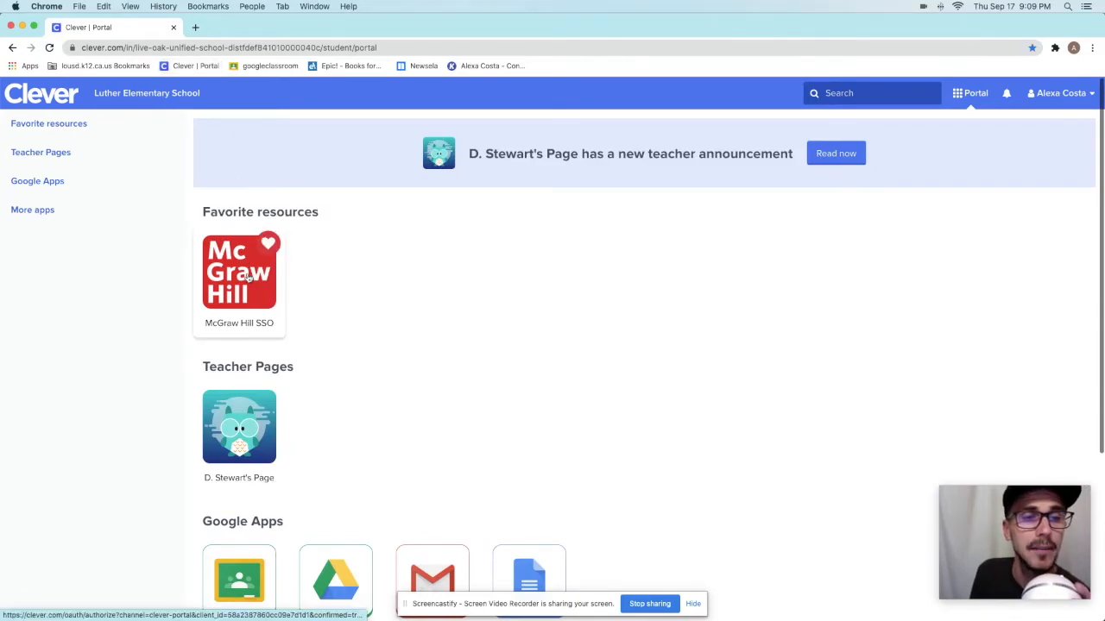
Launch the McGraw Hill SSO favorite resource to reach the My Classes page
left_click(239, 272)
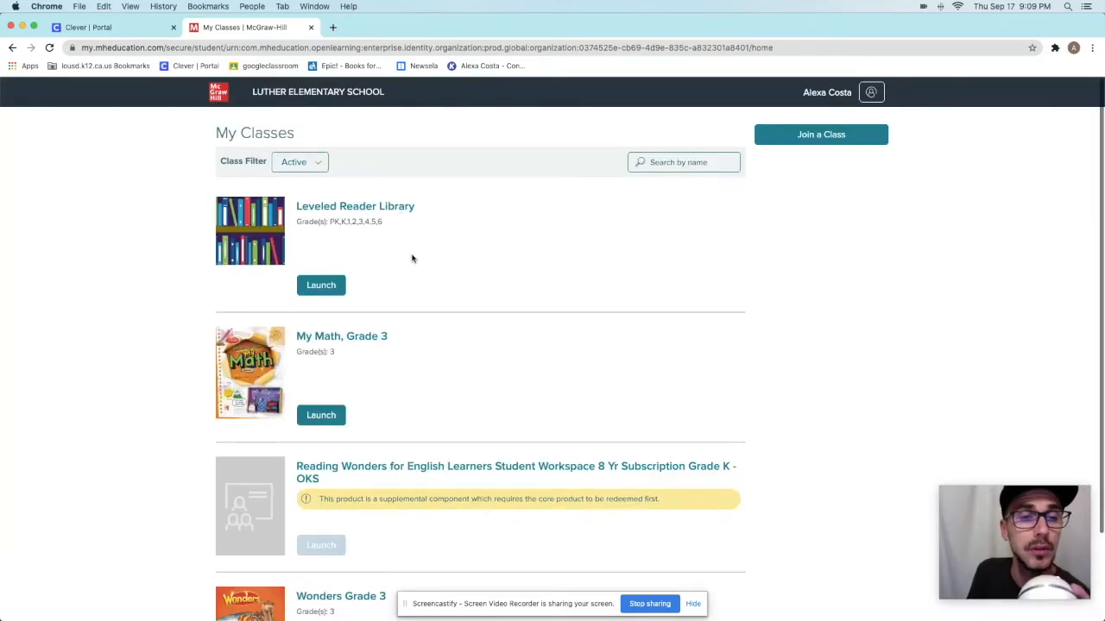
Scroll to Wonders Grade 3 and launch its student dashboard
scroll("down", 3)
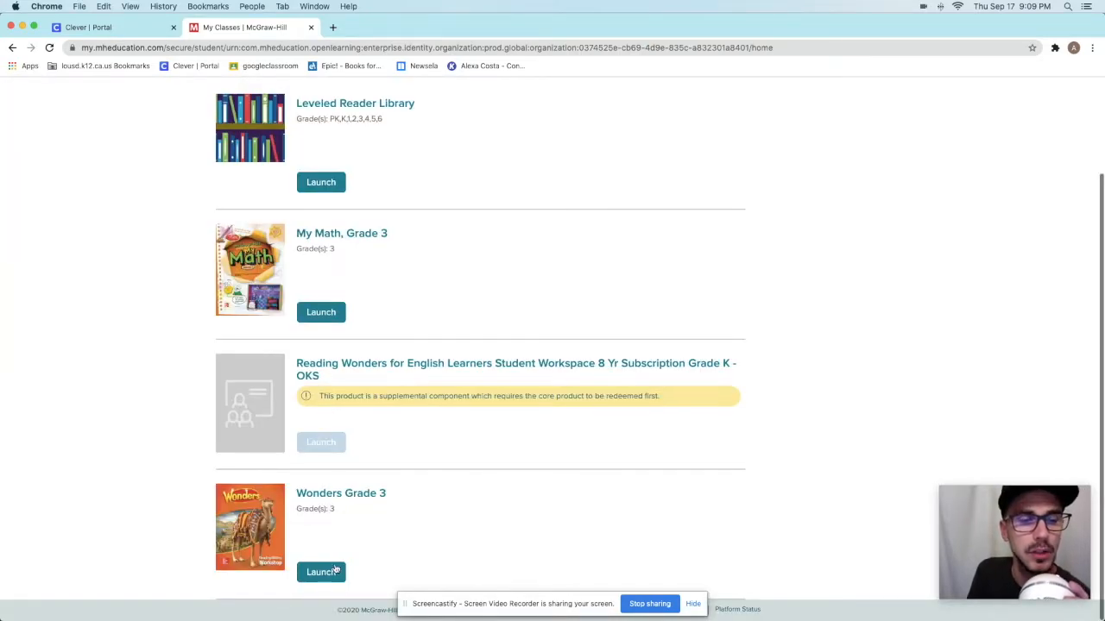
mouse_move(320, 571)
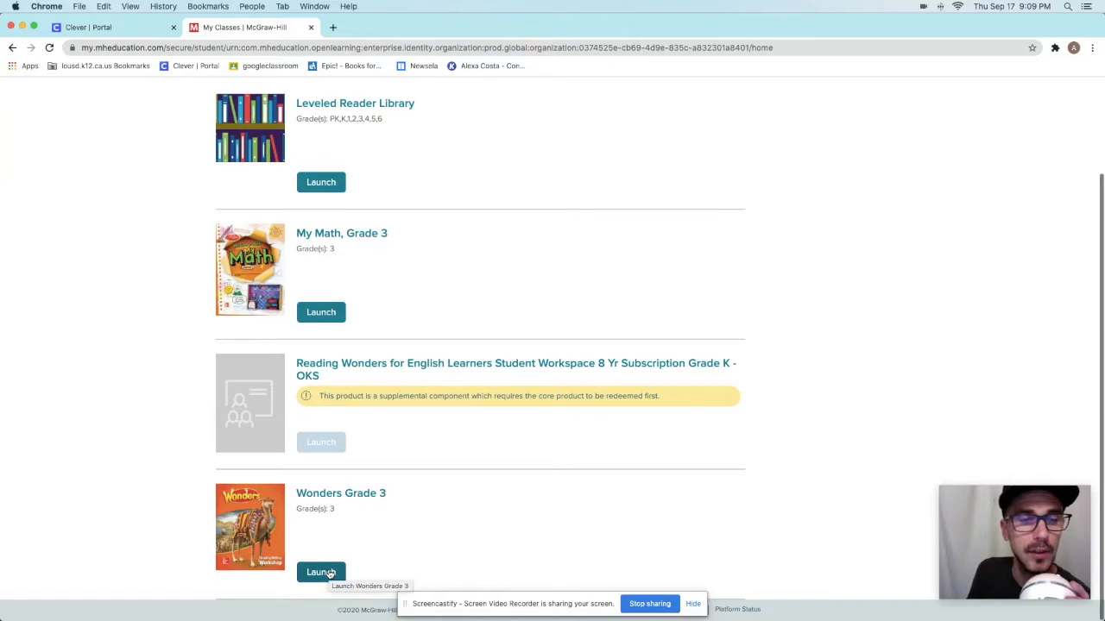
mouse_move(321, 312)
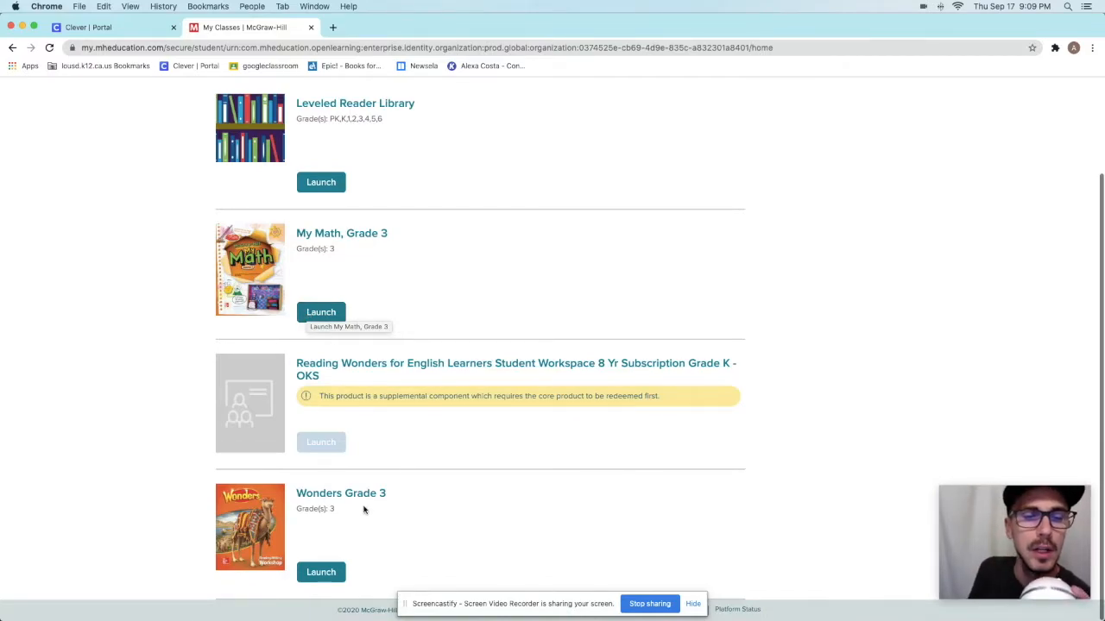
left_click(320, 572)
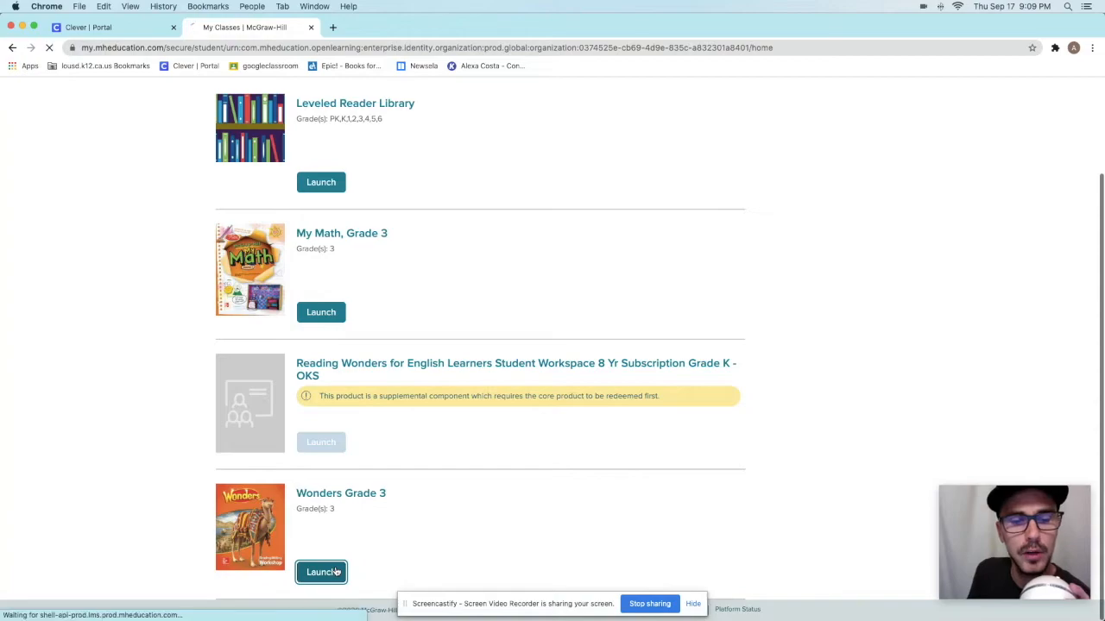
left_click(321, 572)
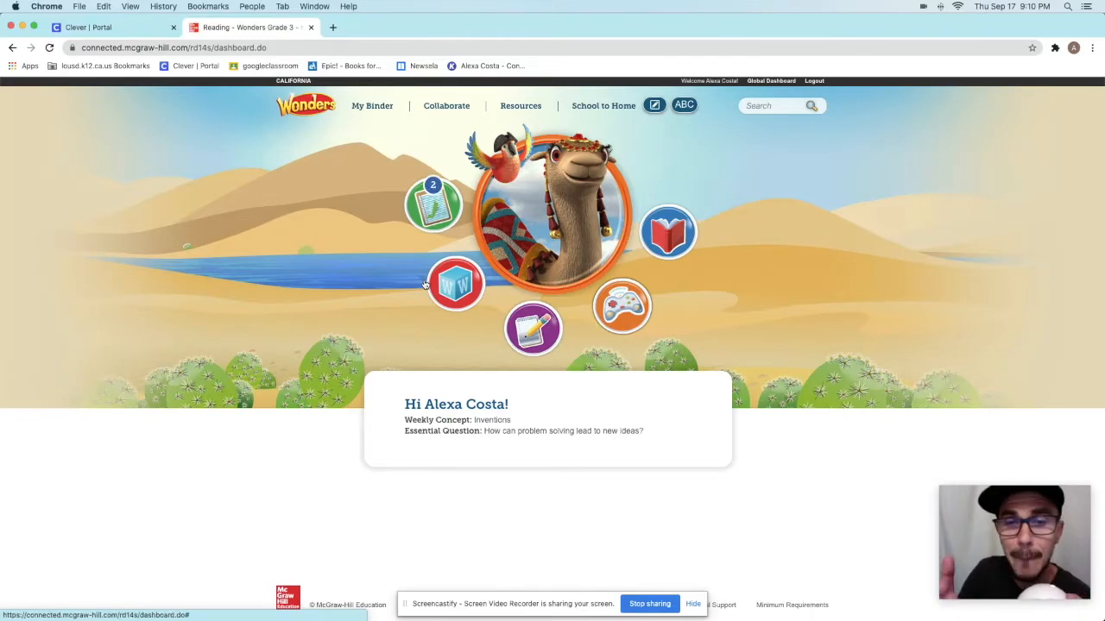
mouse_move(509, 151)
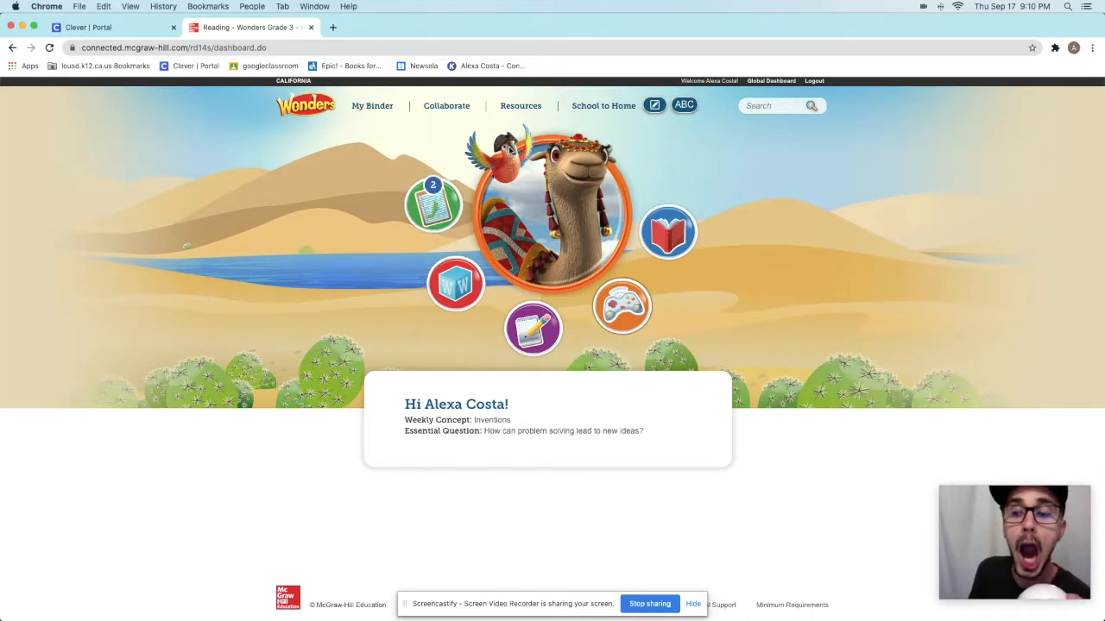
mouse_move(529, 187)
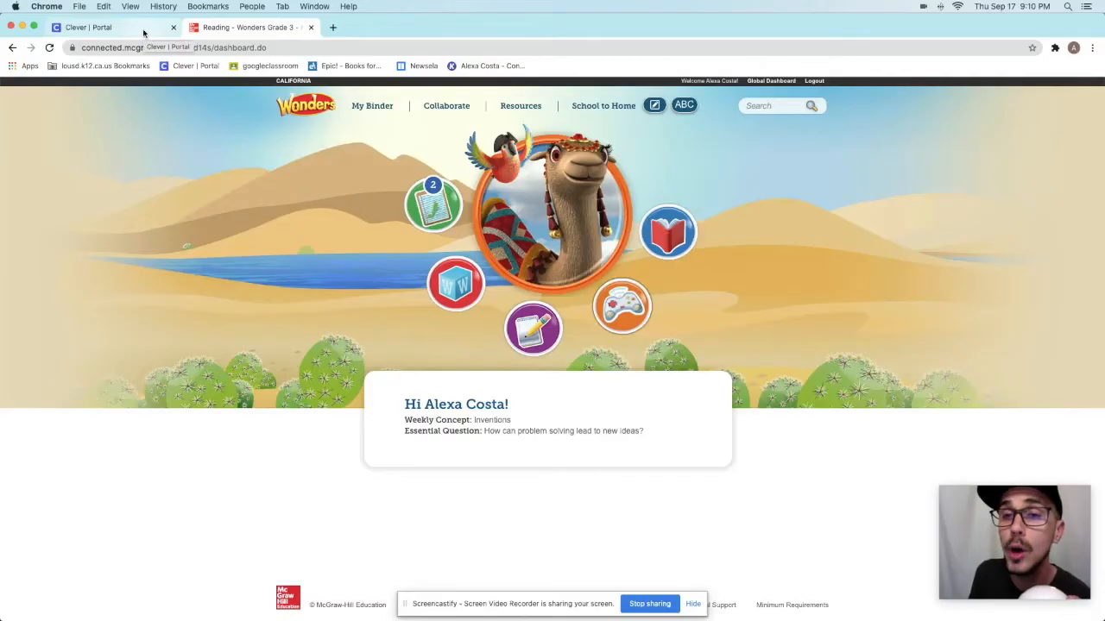
Switch to the Clever | Portal tab, leaving Wonders open
left_click(87, 27)
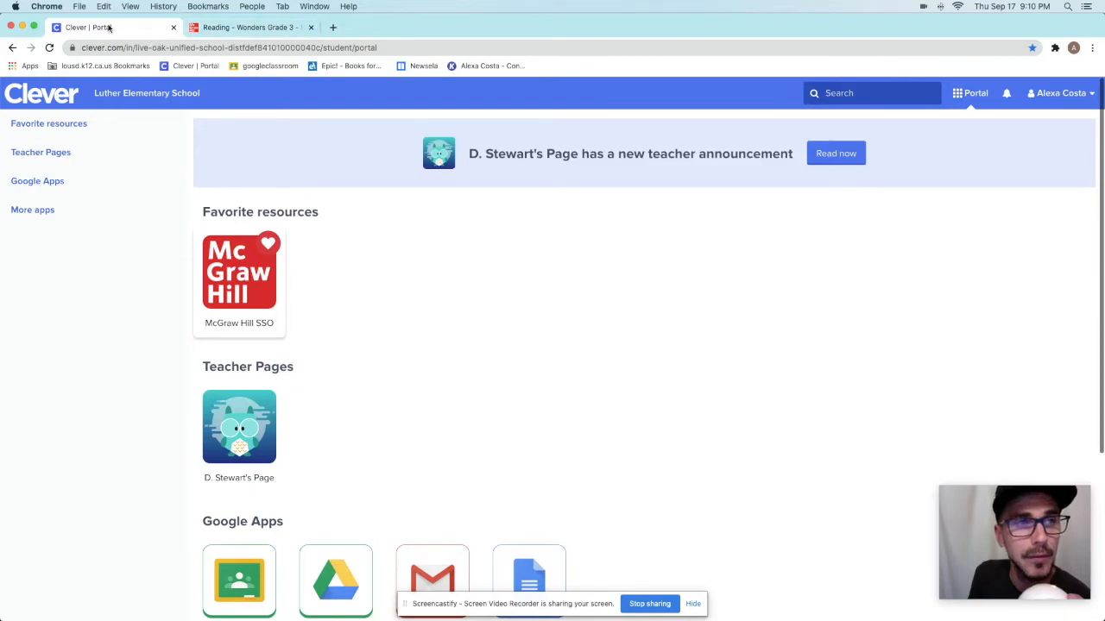
mouse_move(378, 231)
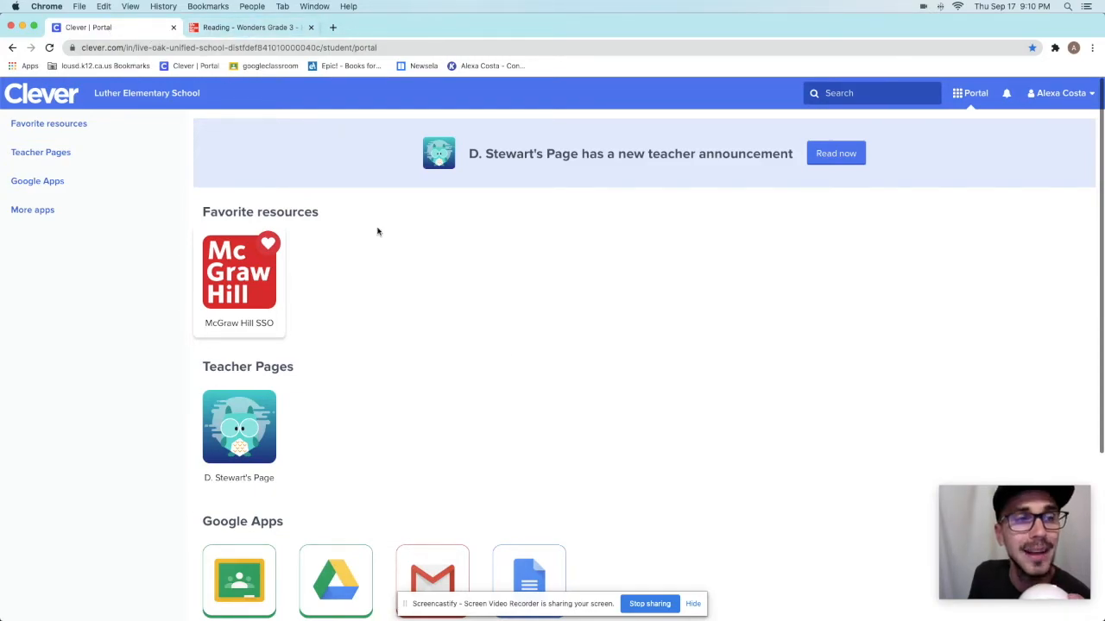
Open the Google Classroom tile under Google Apps in the Clever portal
scroll("down", 3)
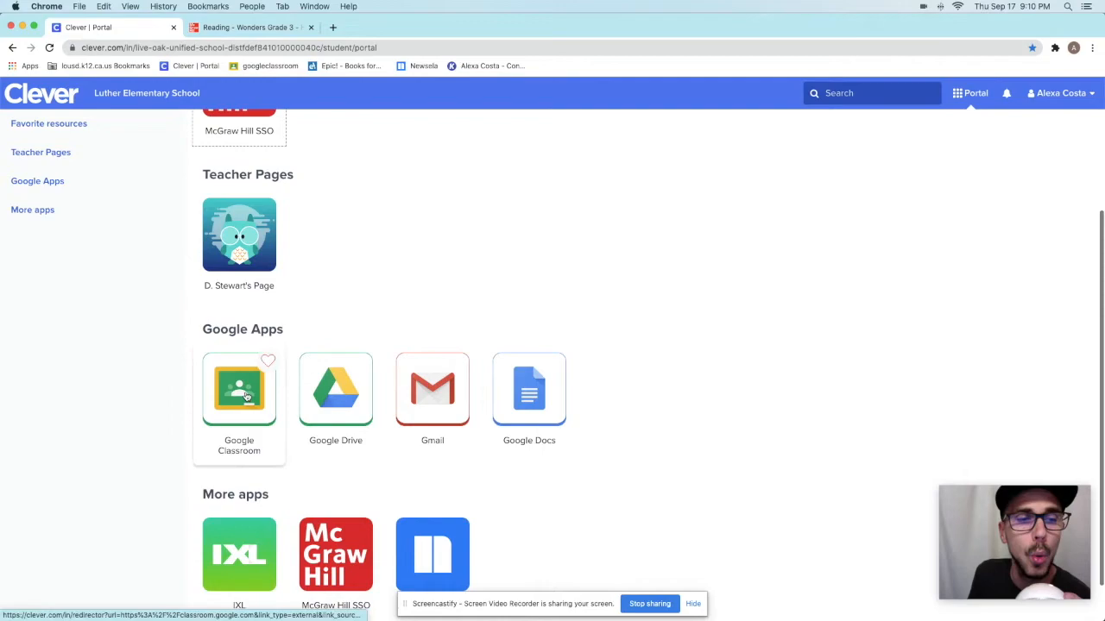
left_click(239, 389)
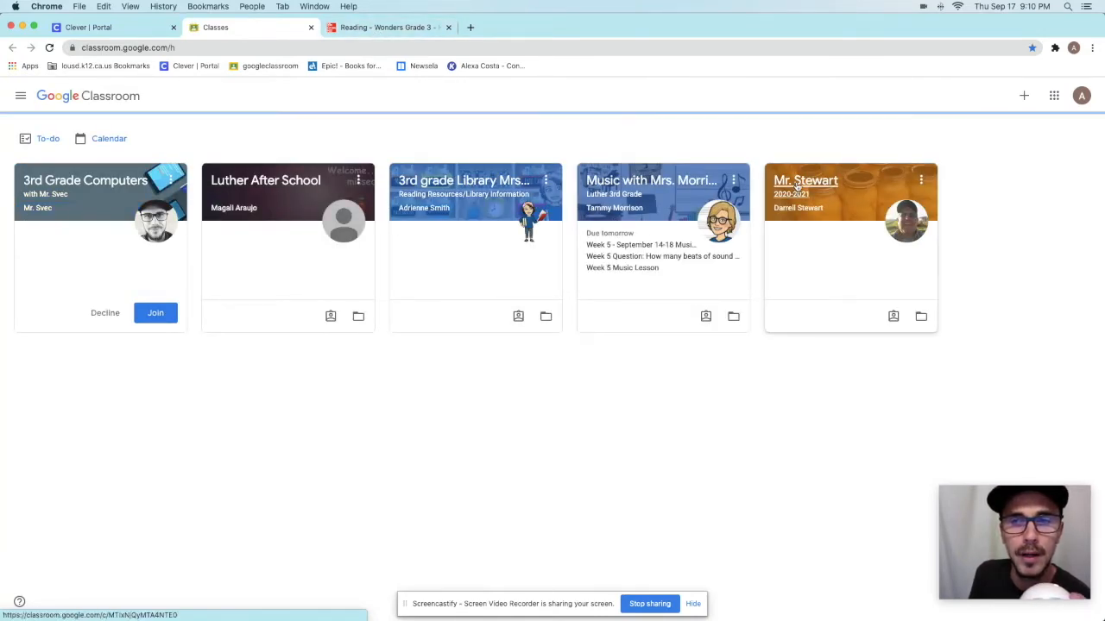
Enter Mr. Stewart's 2020-2021 class and scroll its Classwork topics
left_click(804, 180)
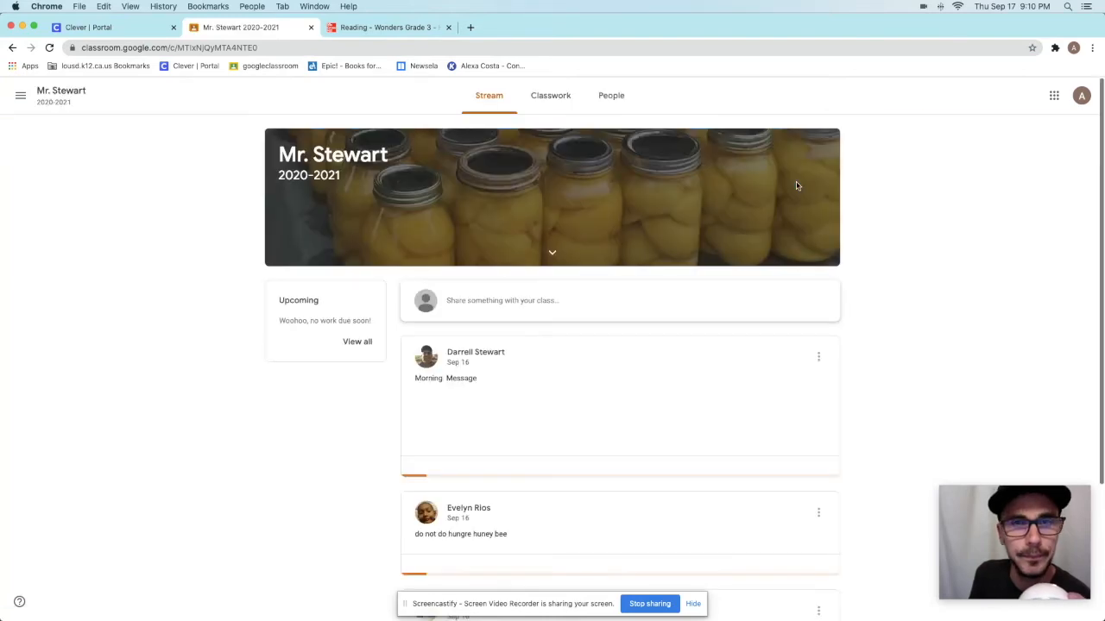
left_click(550, 95)
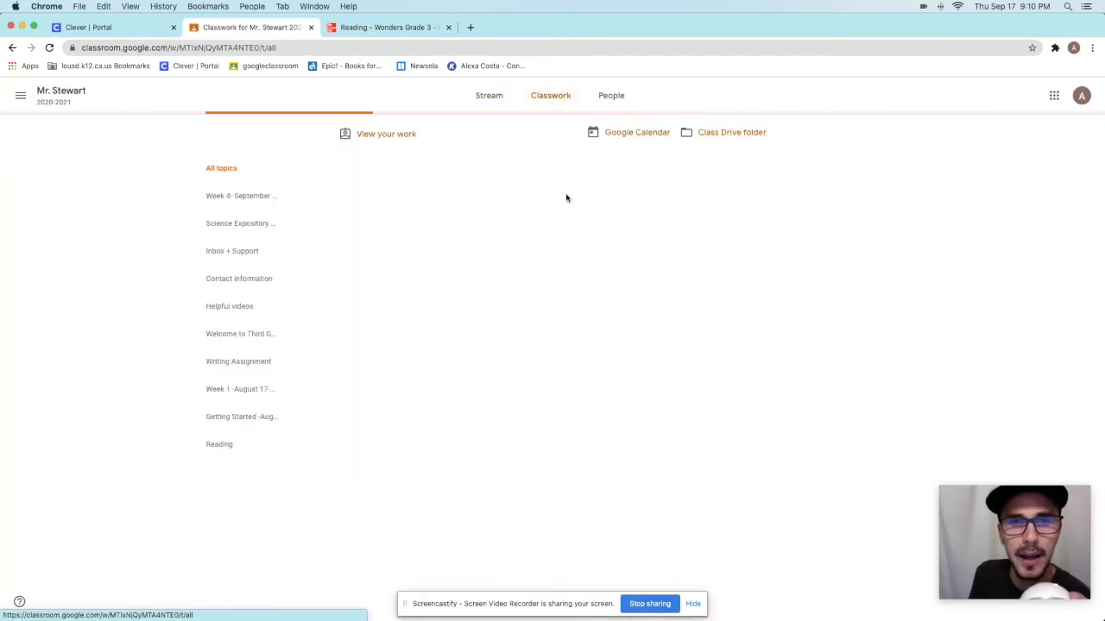
scroll("down", 3)
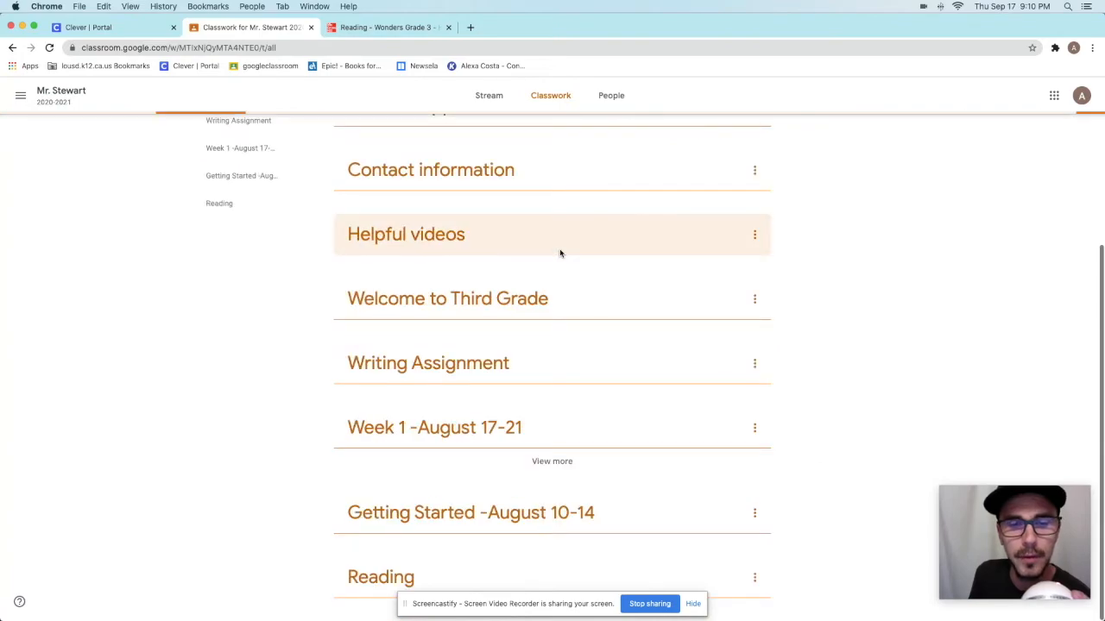